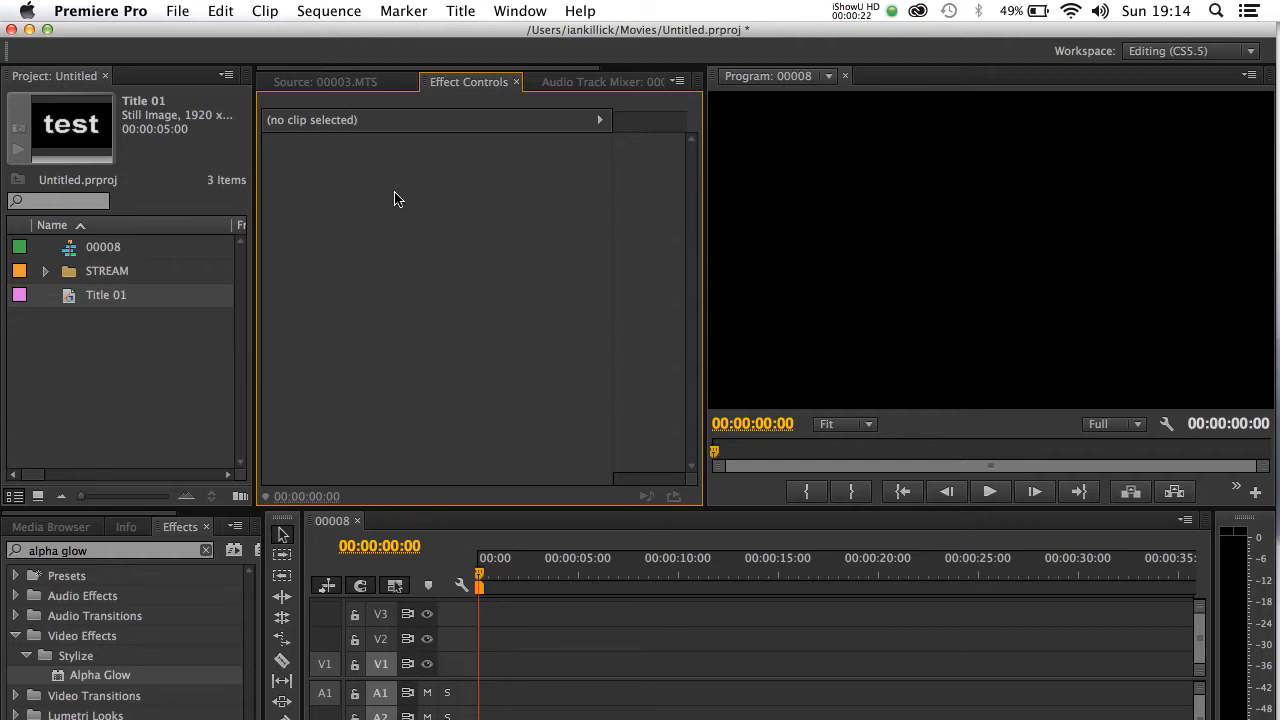
mouse_move(100, 382)
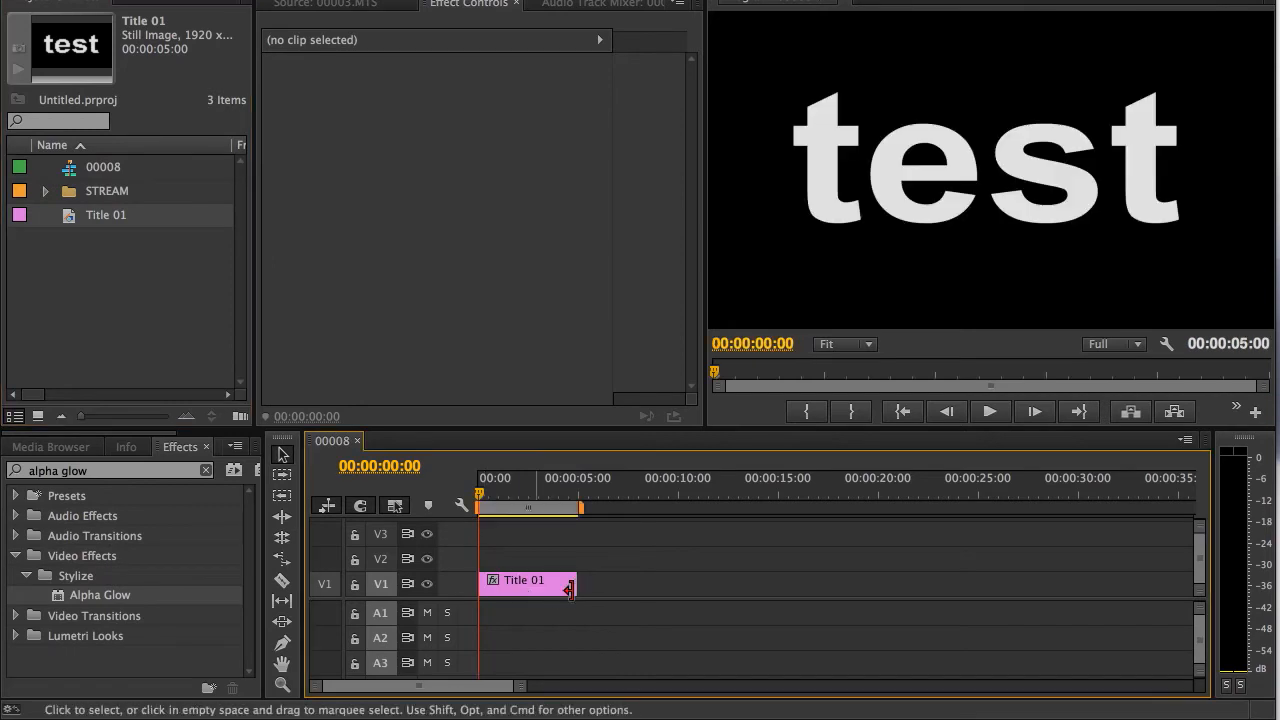
Trim the Title 01 clip longer on the timeline.
drag(575, 583, 620, 583)
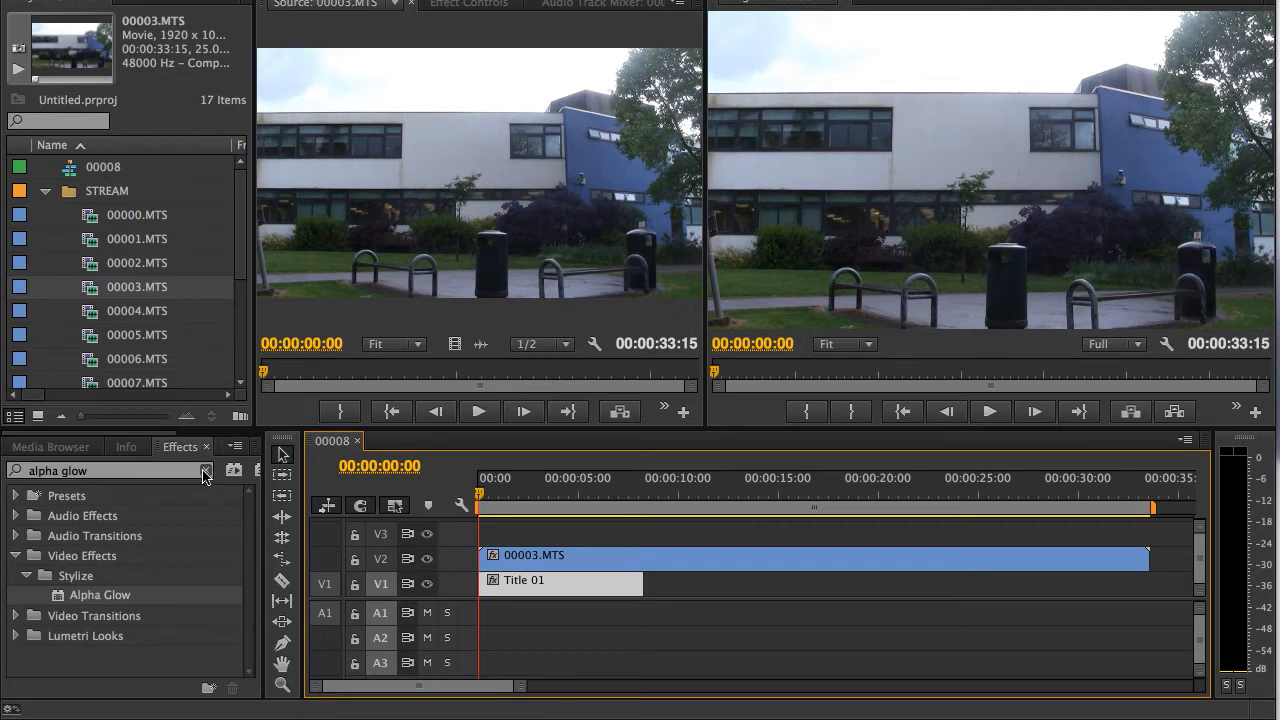
Search the Effects panel for 'set matte', correcting the mistyped query.
click(205, 470)
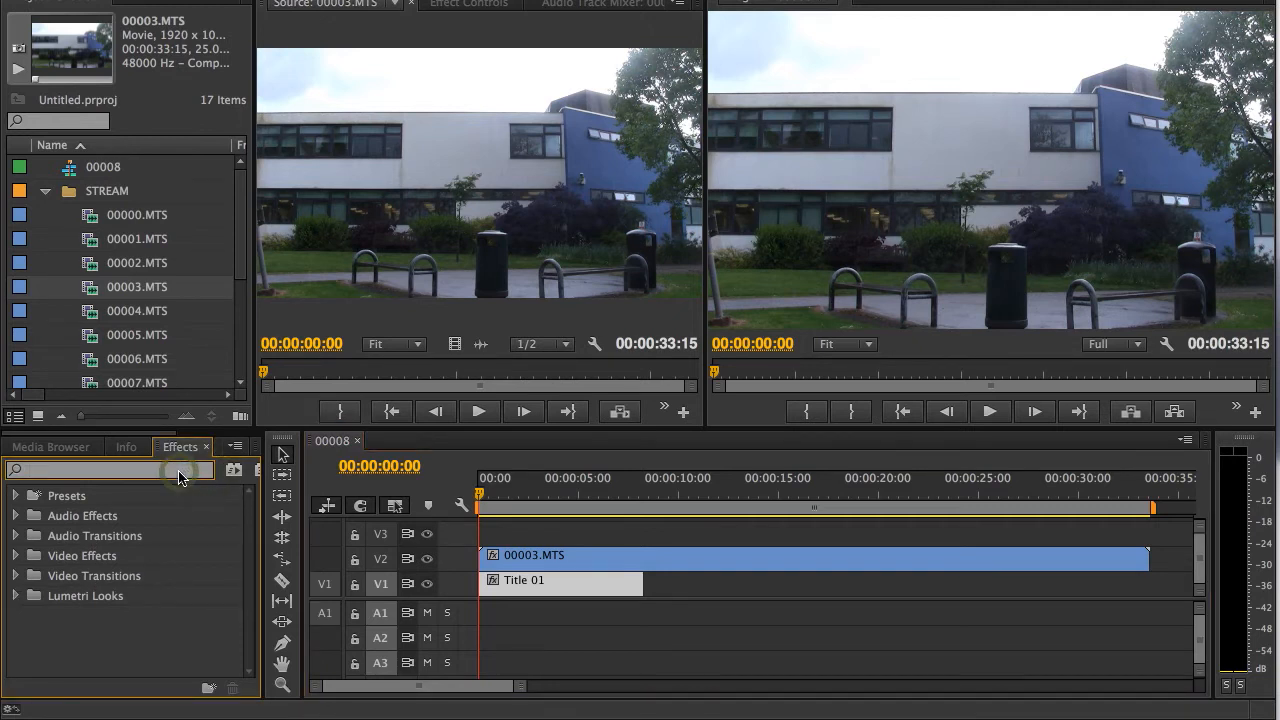
text(s)
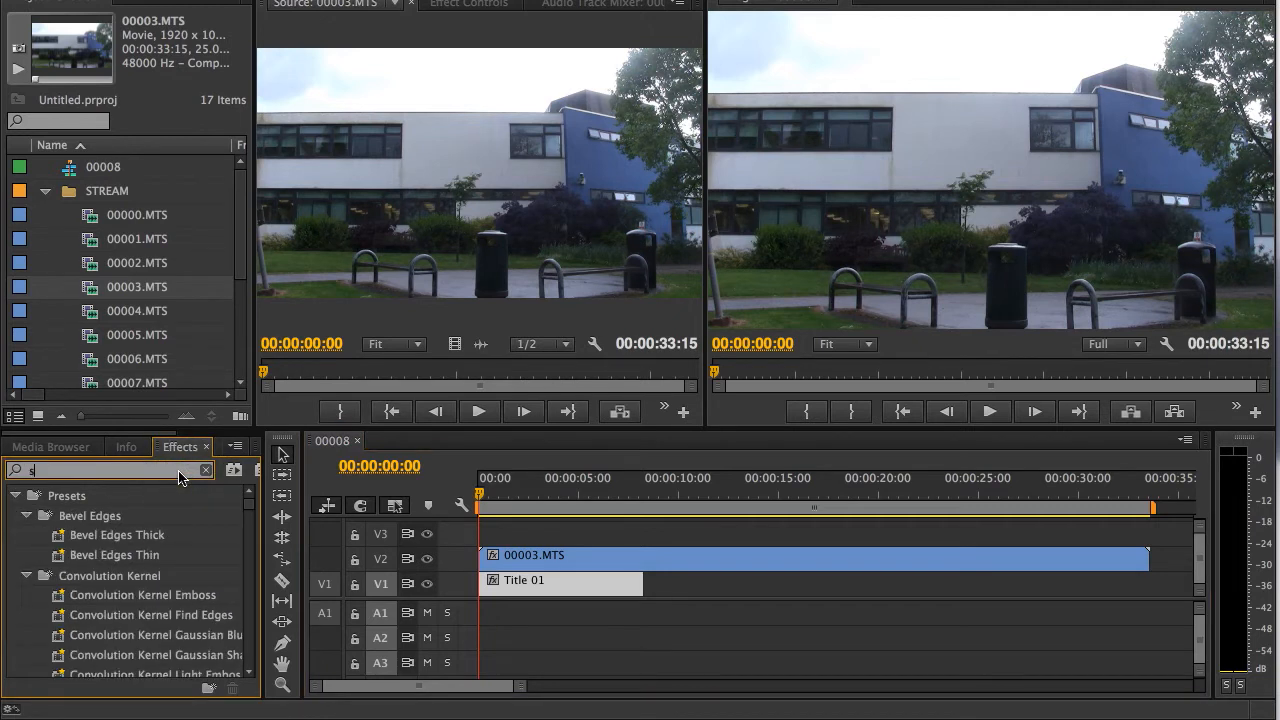
text(ety am)
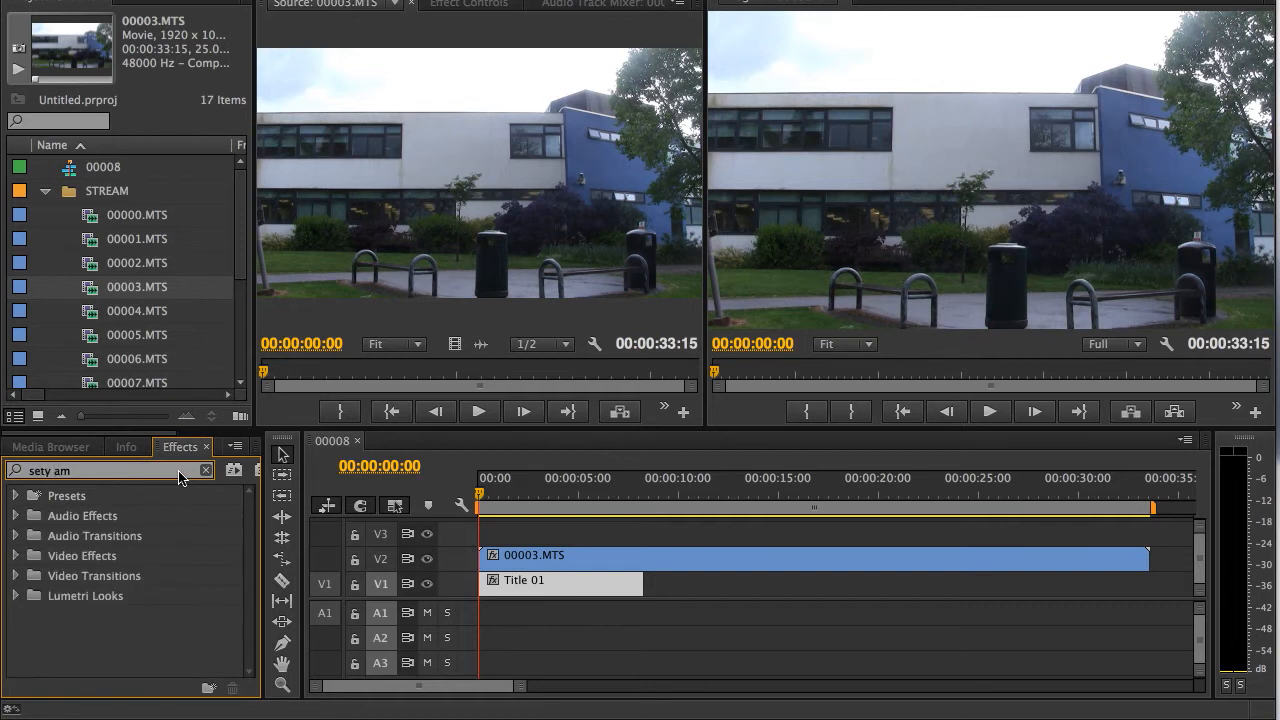
text(se)
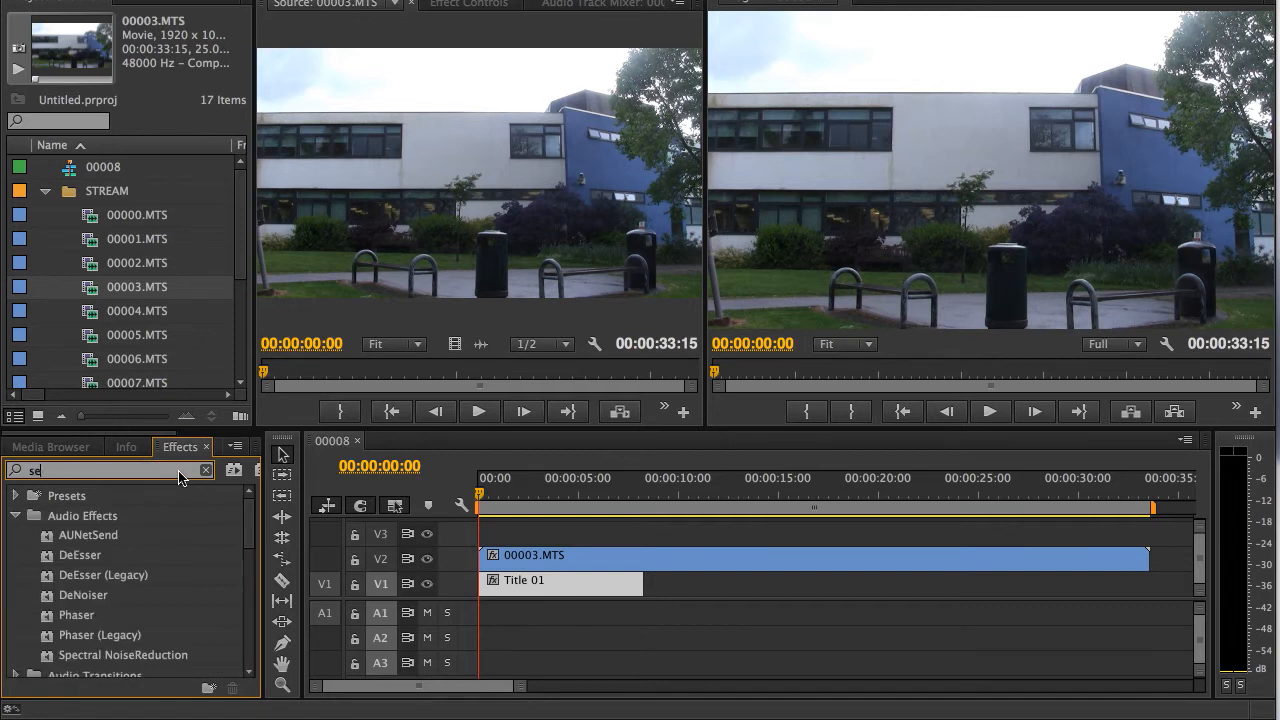
click(205, 470)
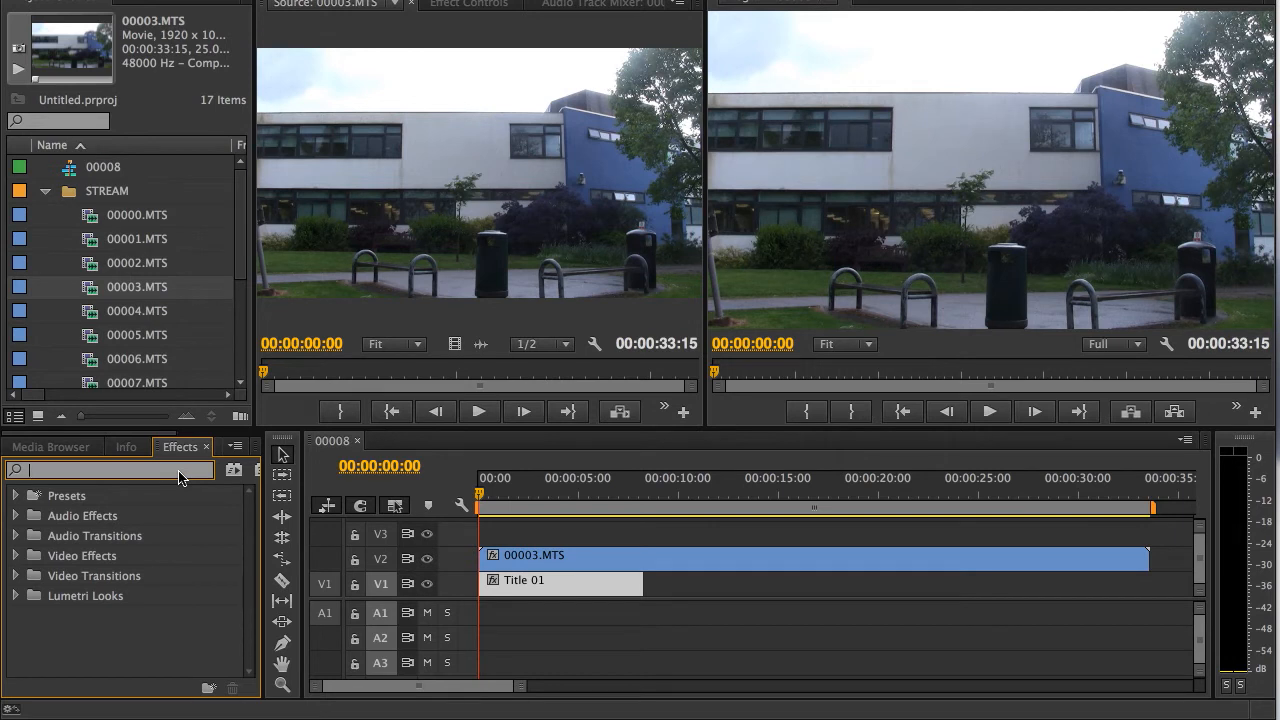
text(set matt)
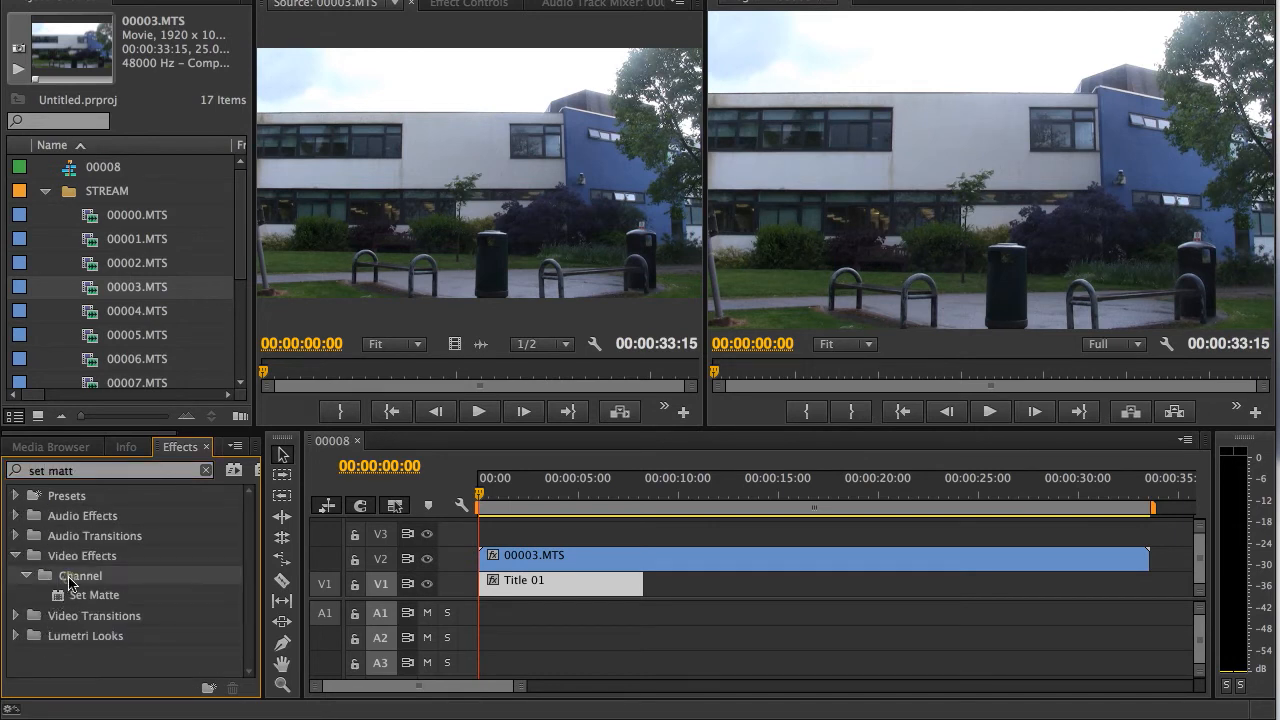
mouse_move(94, 594)
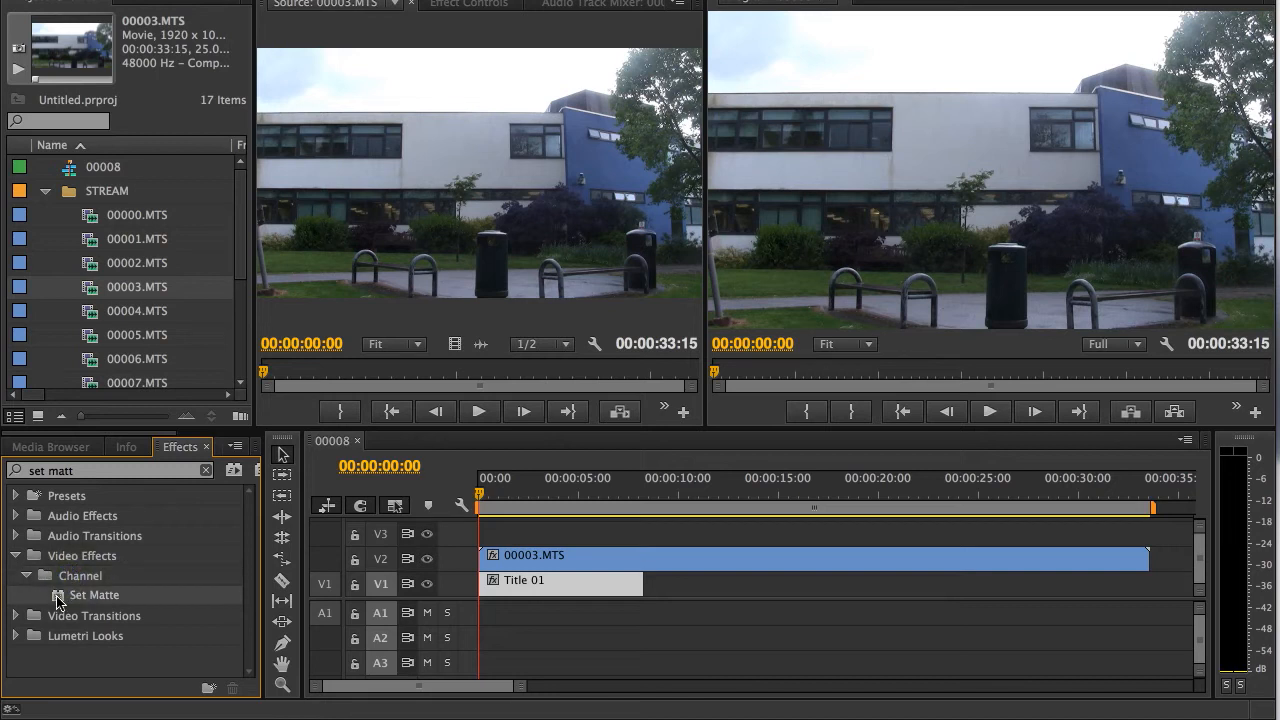
Apply the Set Matte effect to the 00003.MTS clip.
click(58, 594)
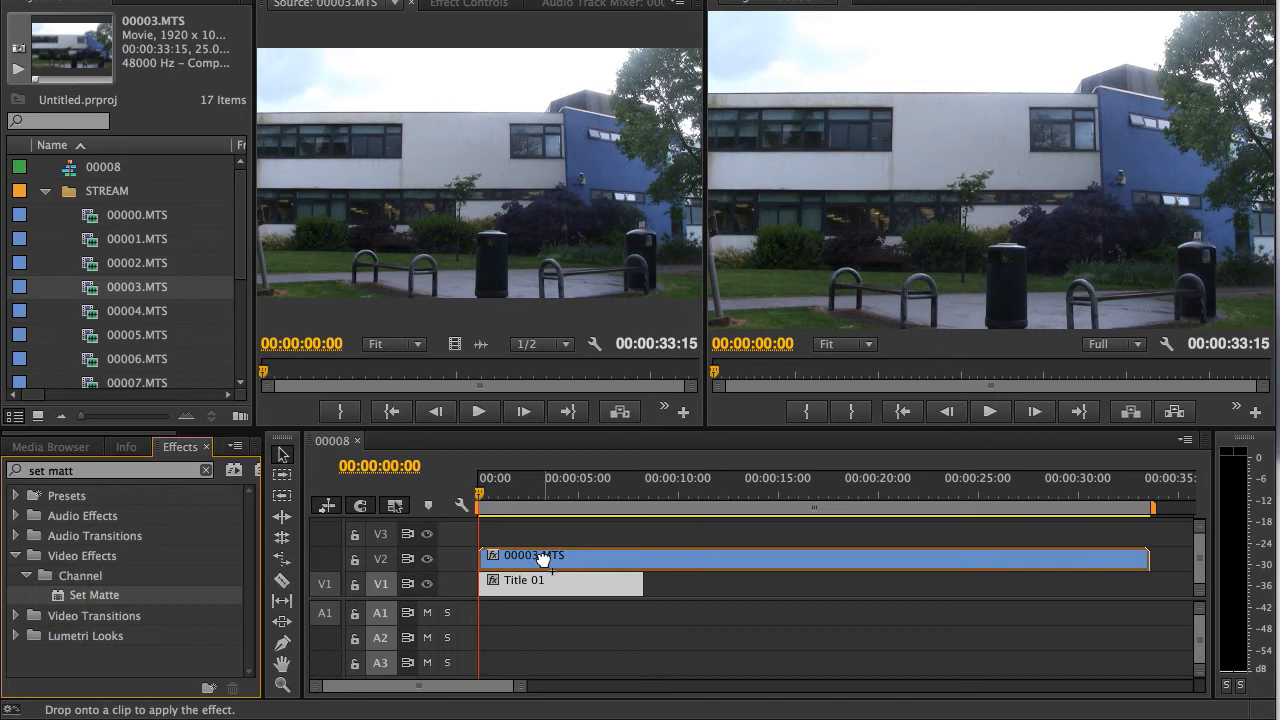
click(560, 580)
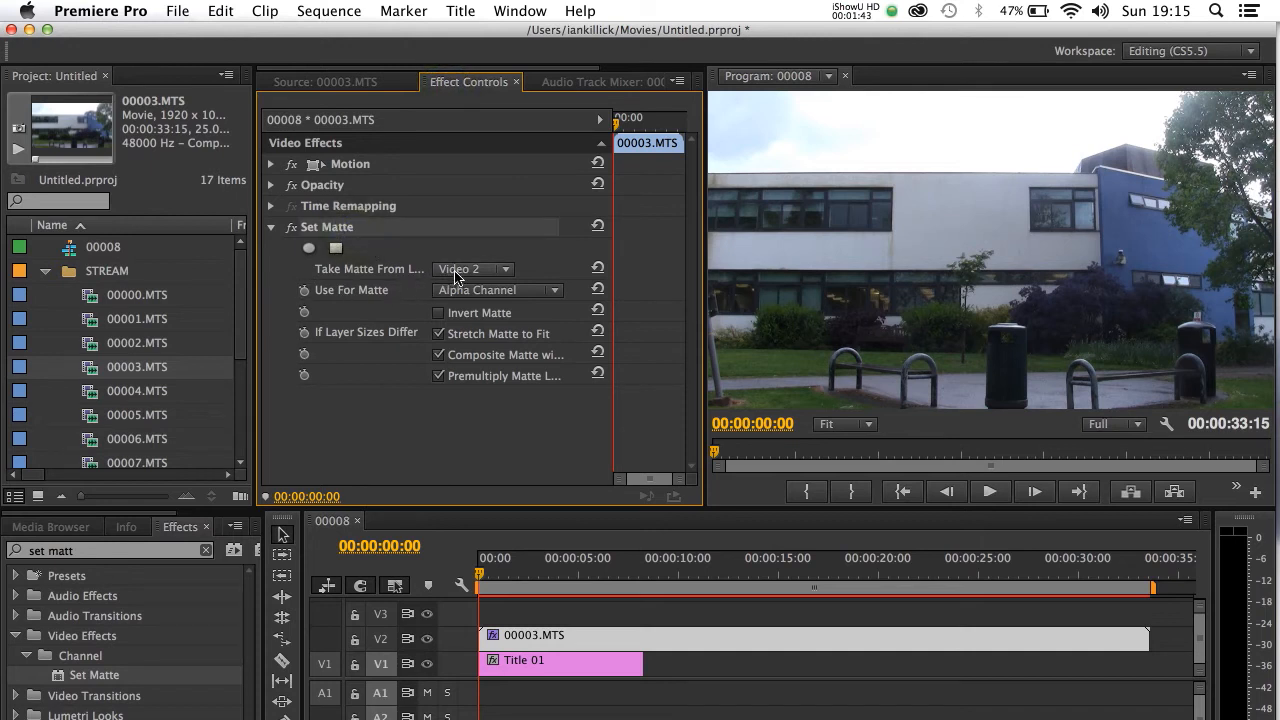
Set Set Matte's Take Matte From Layer to Video 1 on 00003.MTS.
click(472, 268)
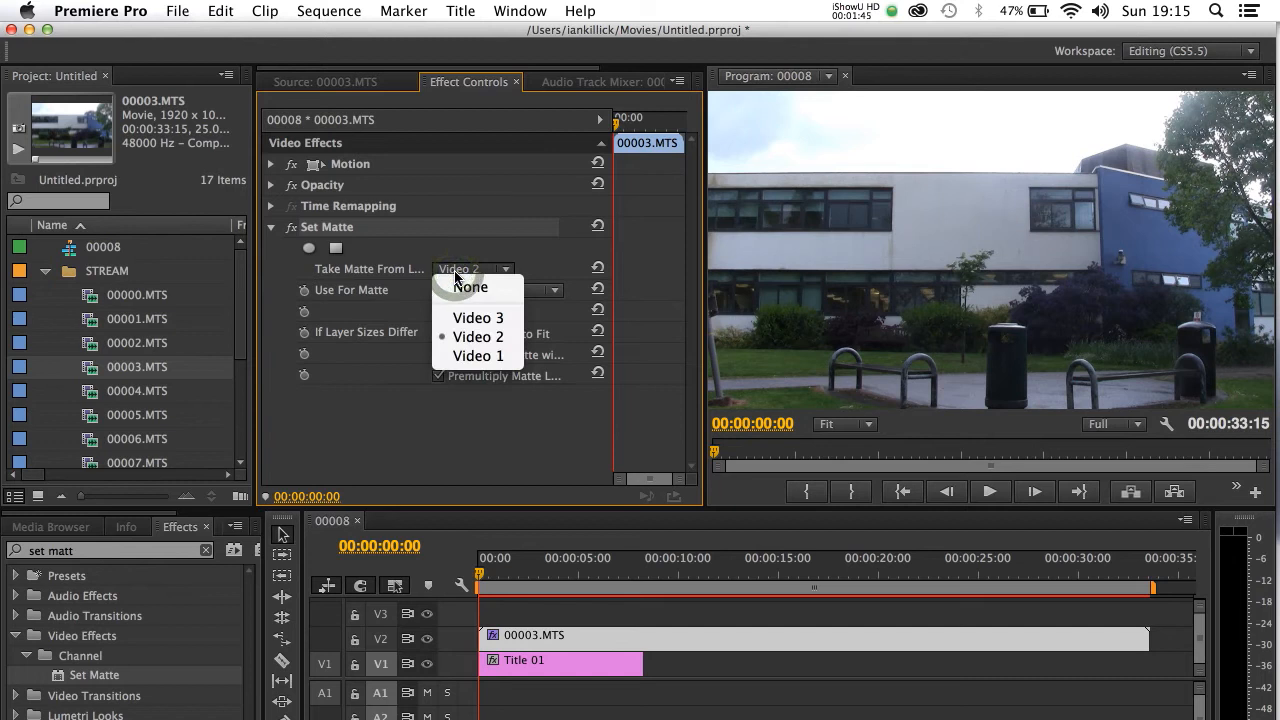
mouse_move(477, 356)
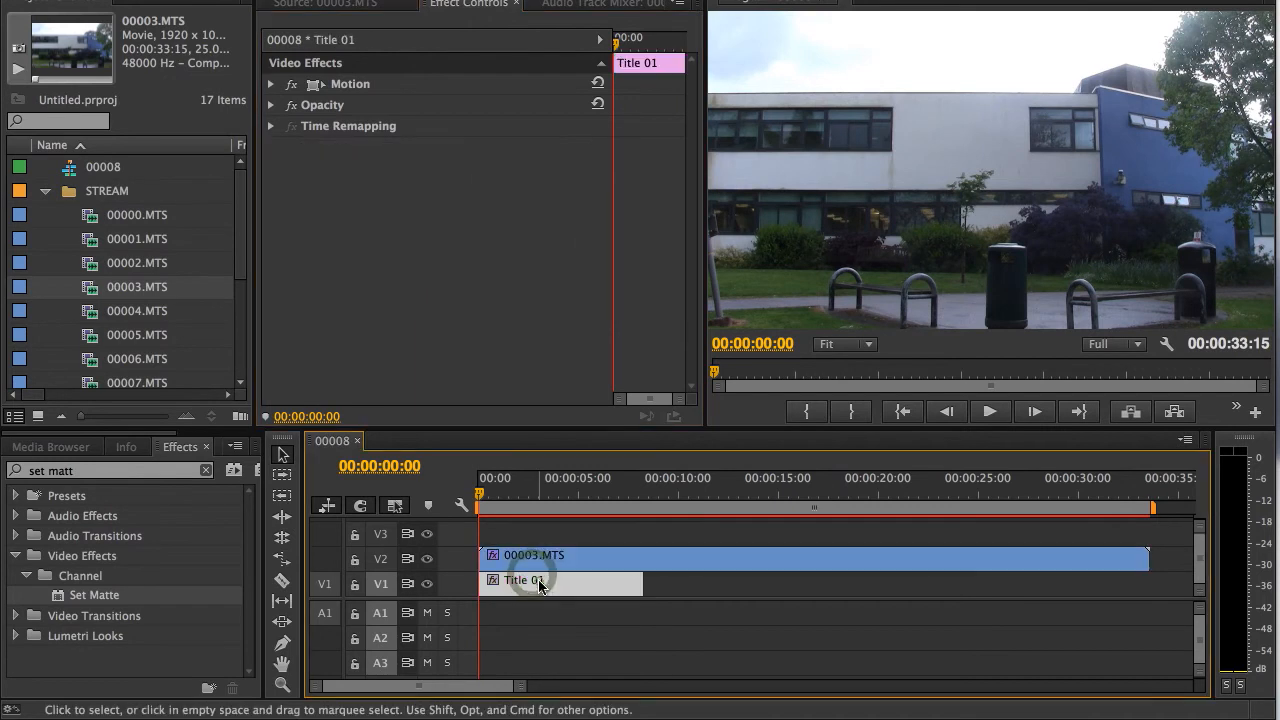
click(534, 555)
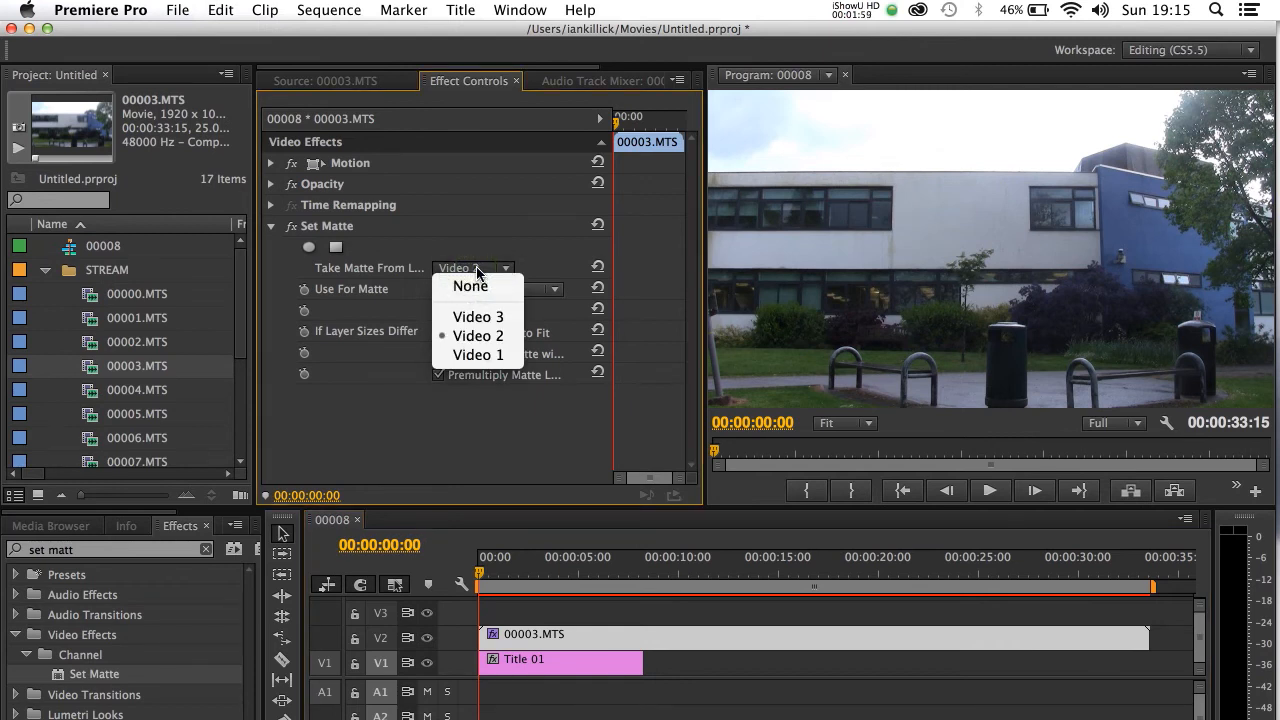
click(478, 335)
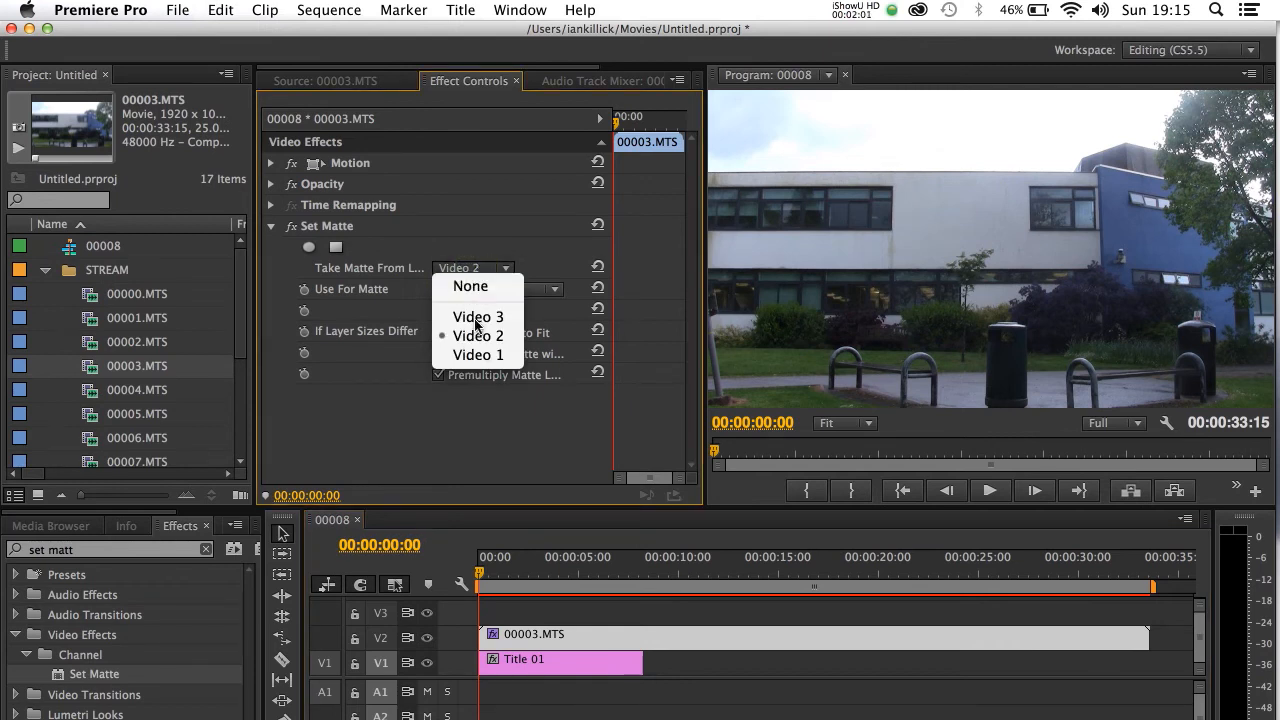
mouse_move(477, 355)
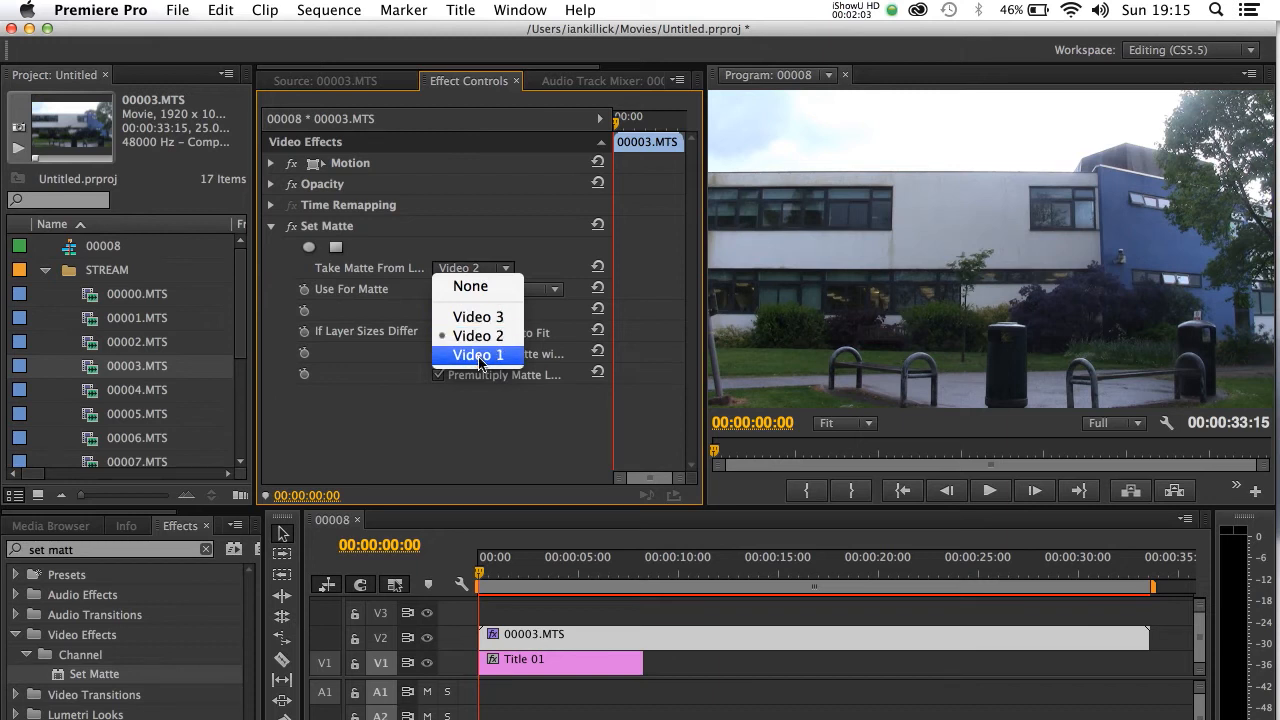
click(475, 355)
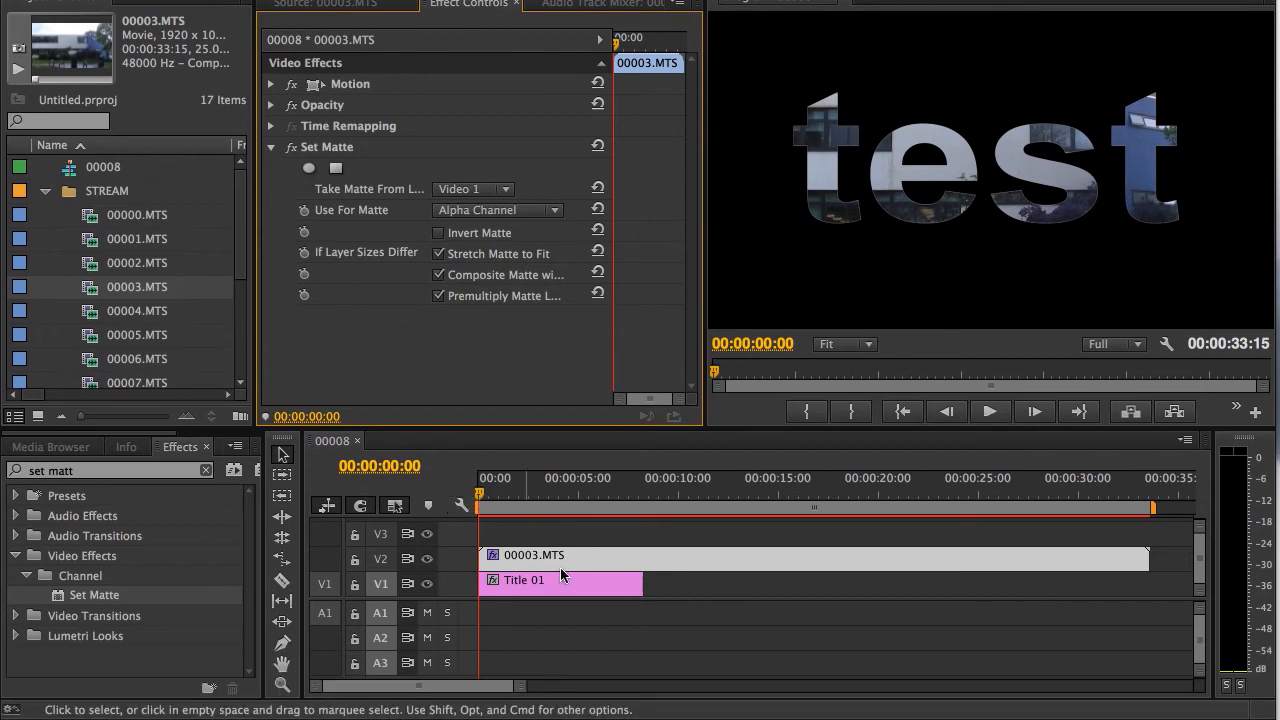
Select Title 01 and apply the Alpha Glow effect found by searching 'alpha glo'.
click(525, 580)
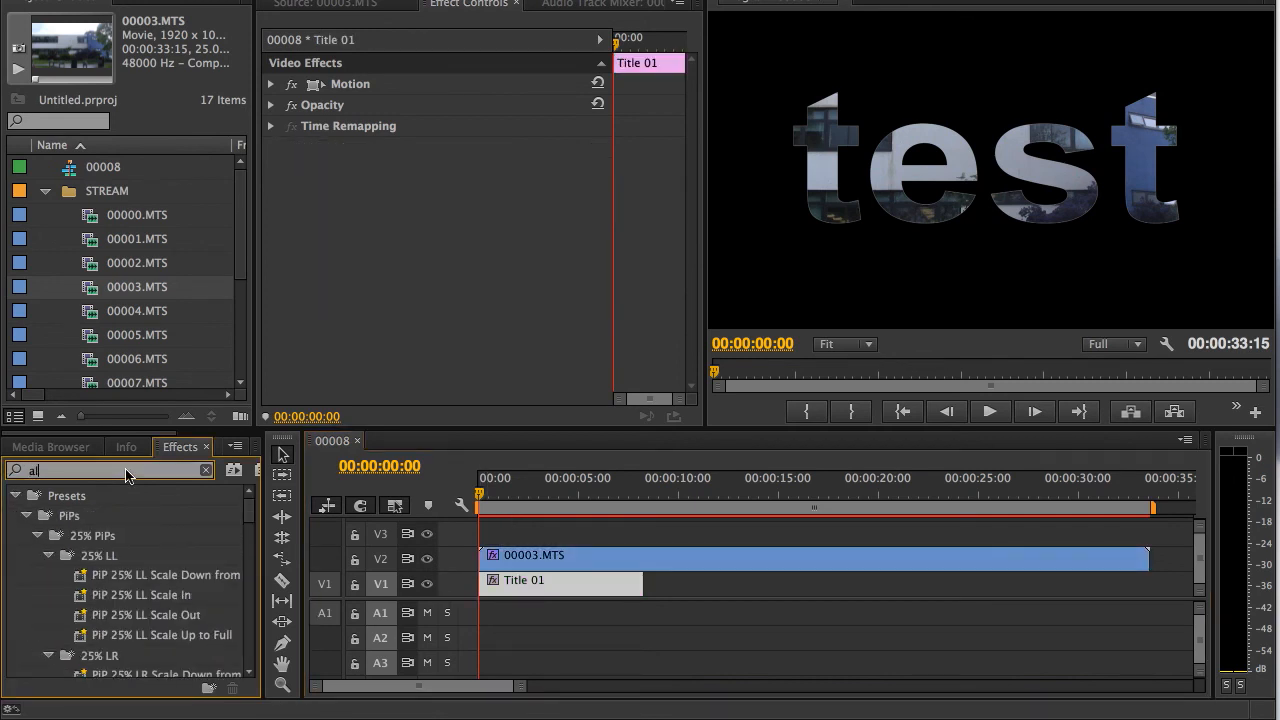
text(alpha glo)
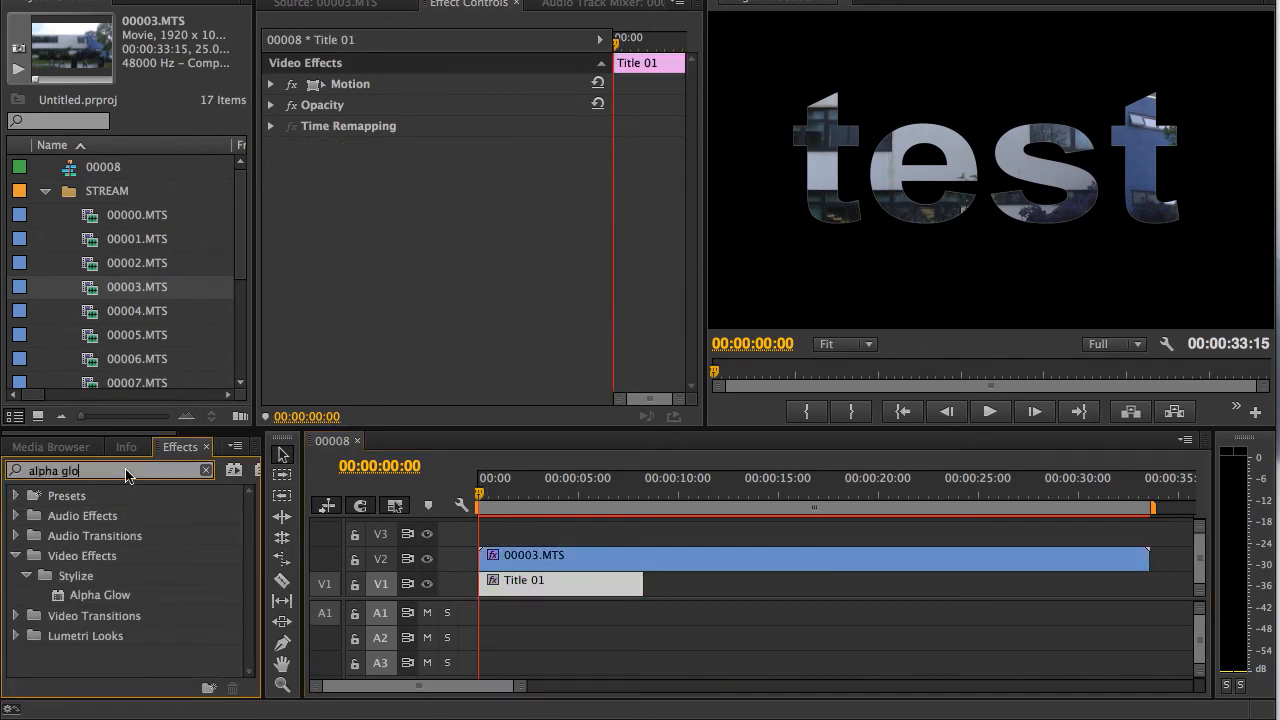
click(100, 594)
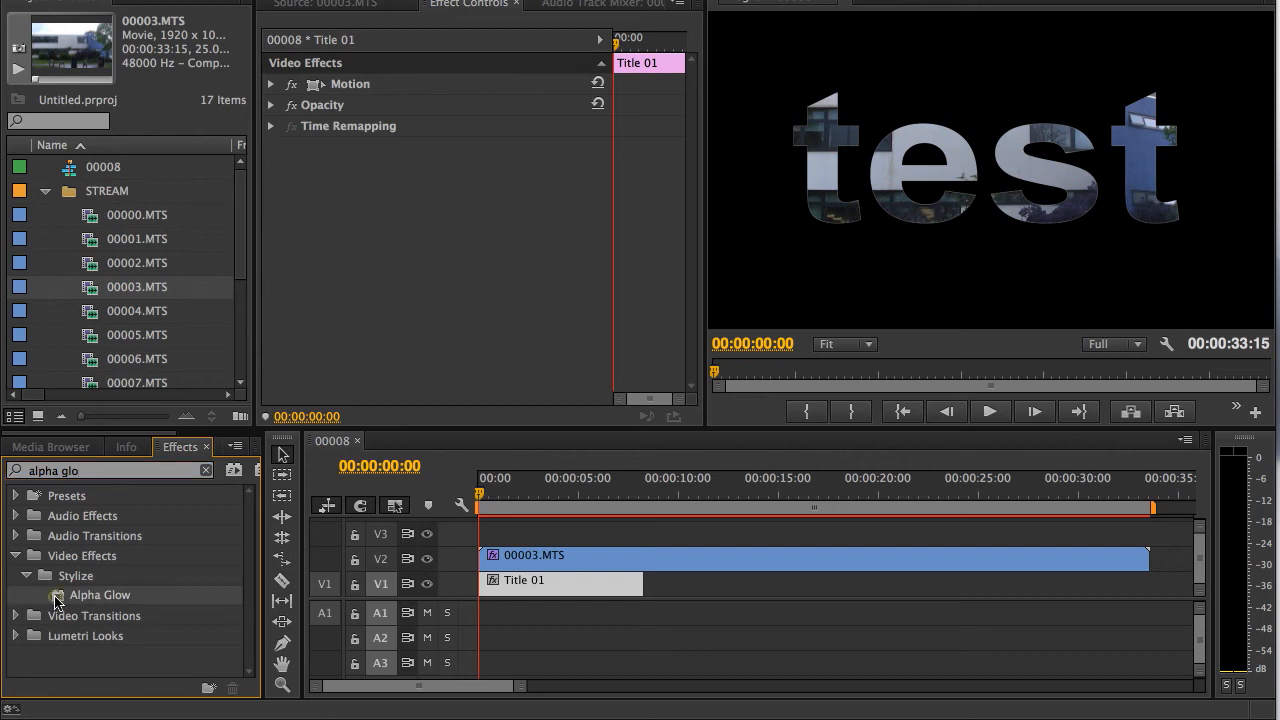
double_click(99, 594)
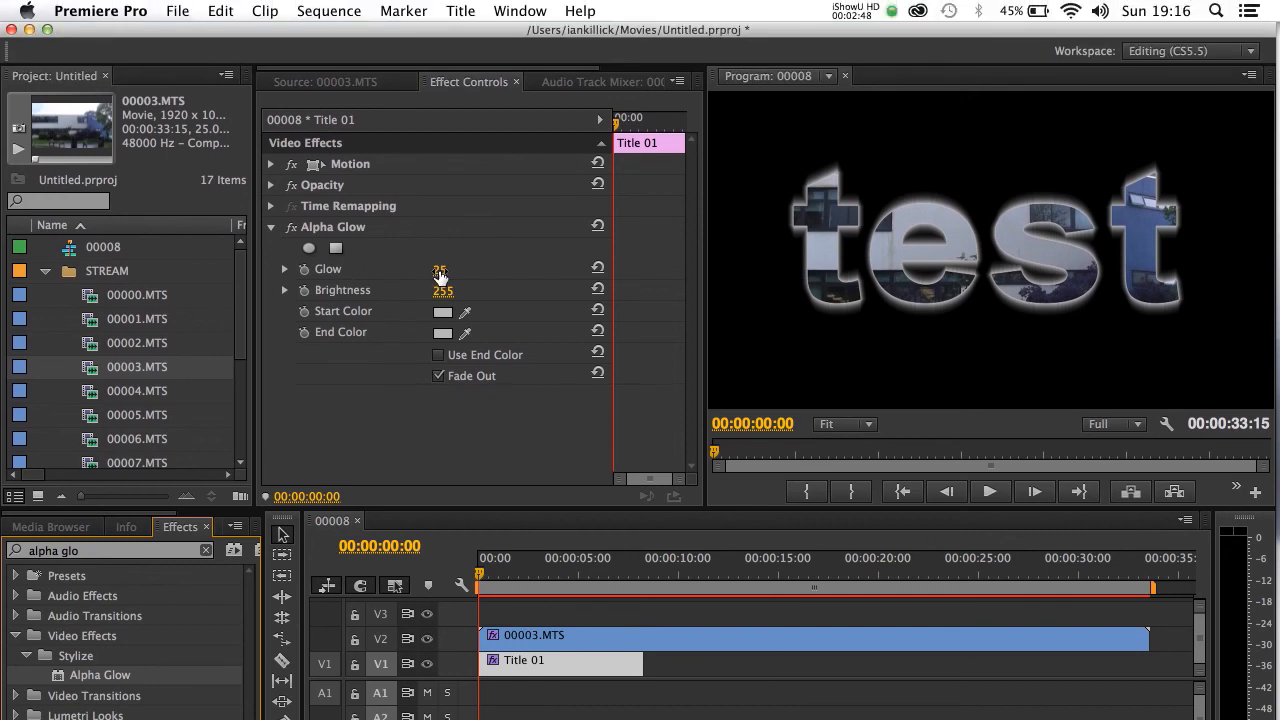
Scrub the Alpha Glow 'Glow' value in Effect Controls to resize the halo.
drag(440, 272, 460, 272)
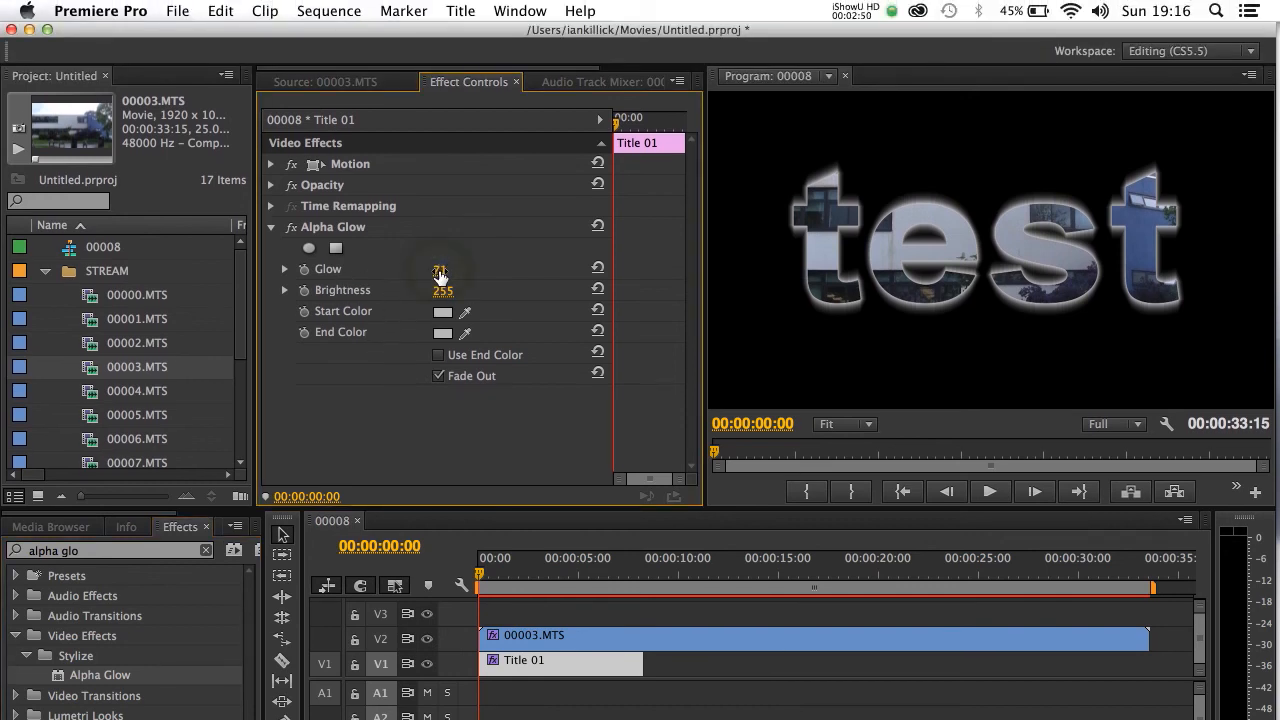